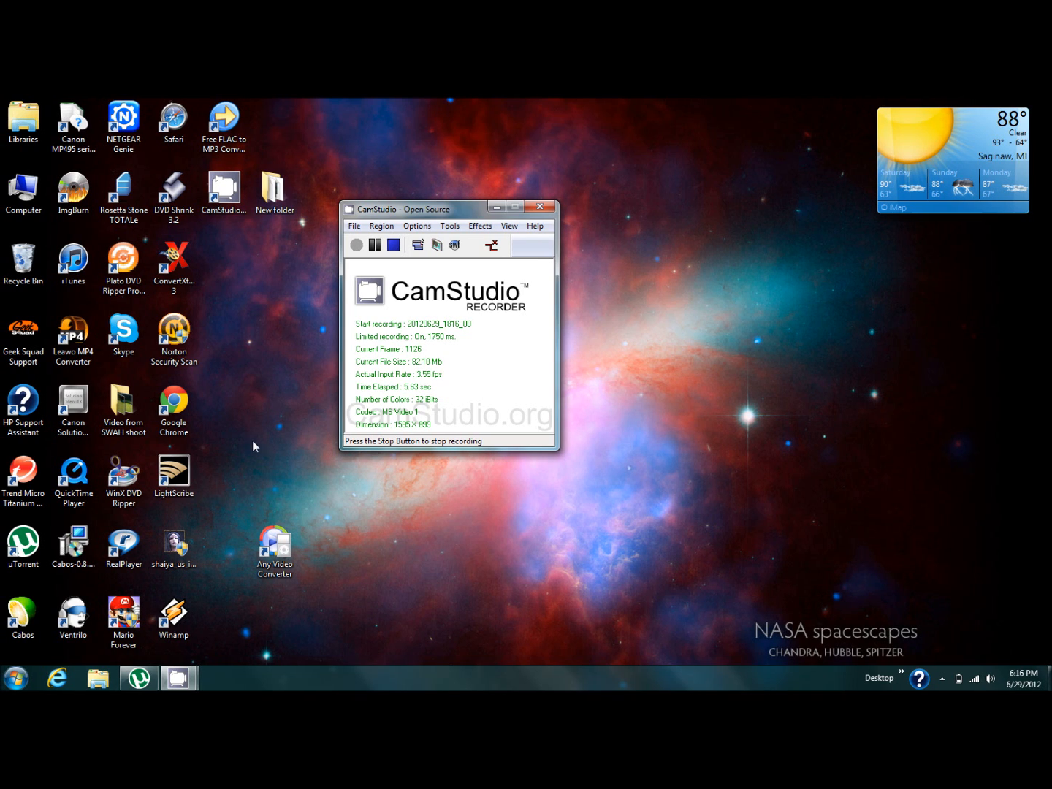
Check the movie folder on Local Disk C contains the VIDEO_TS folder
left_click(15, 678)
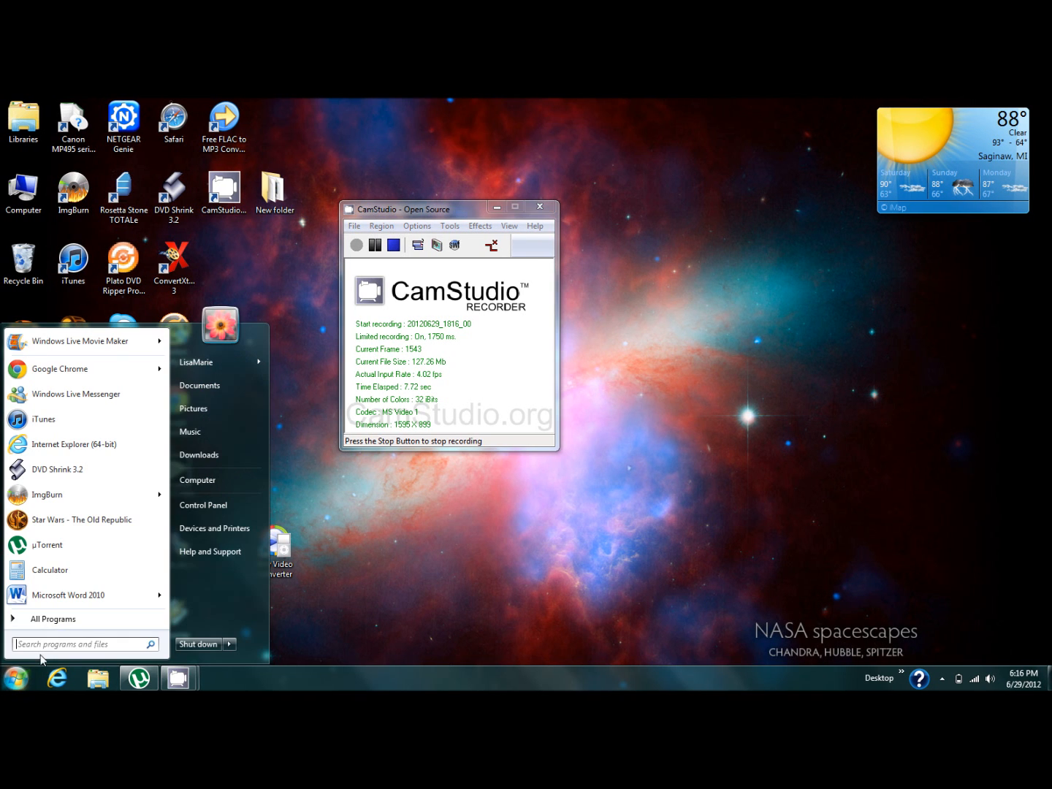
left_click(197, 479)
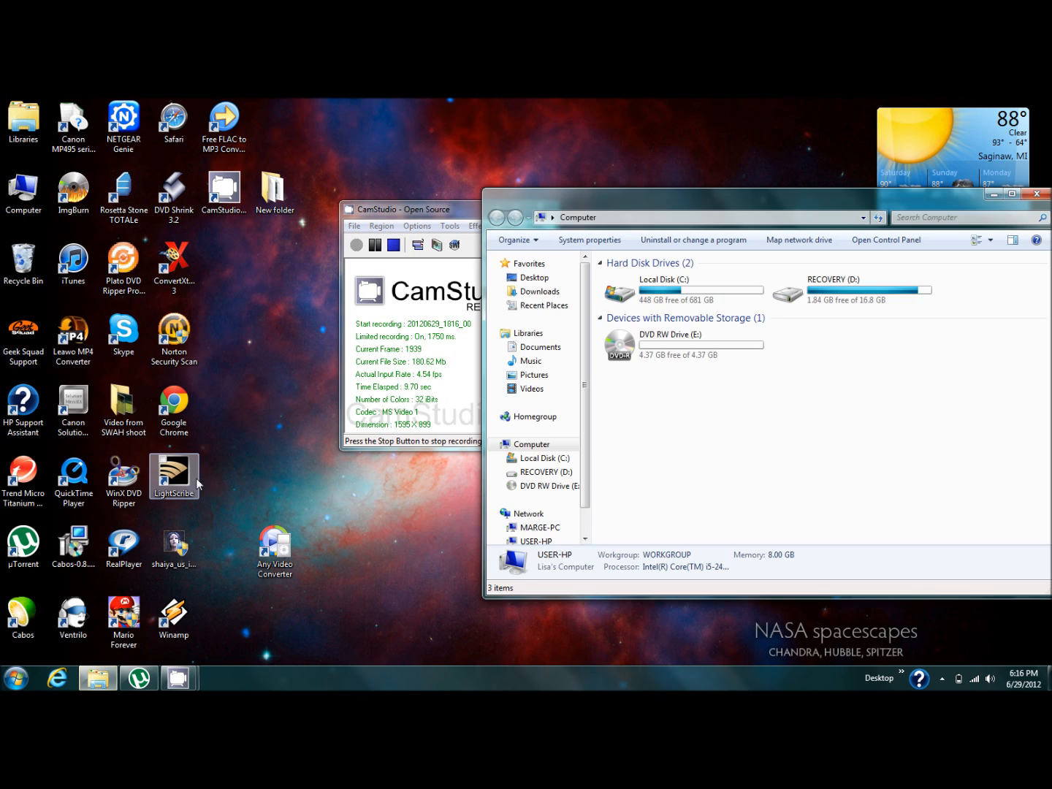
double_click(665, 285)
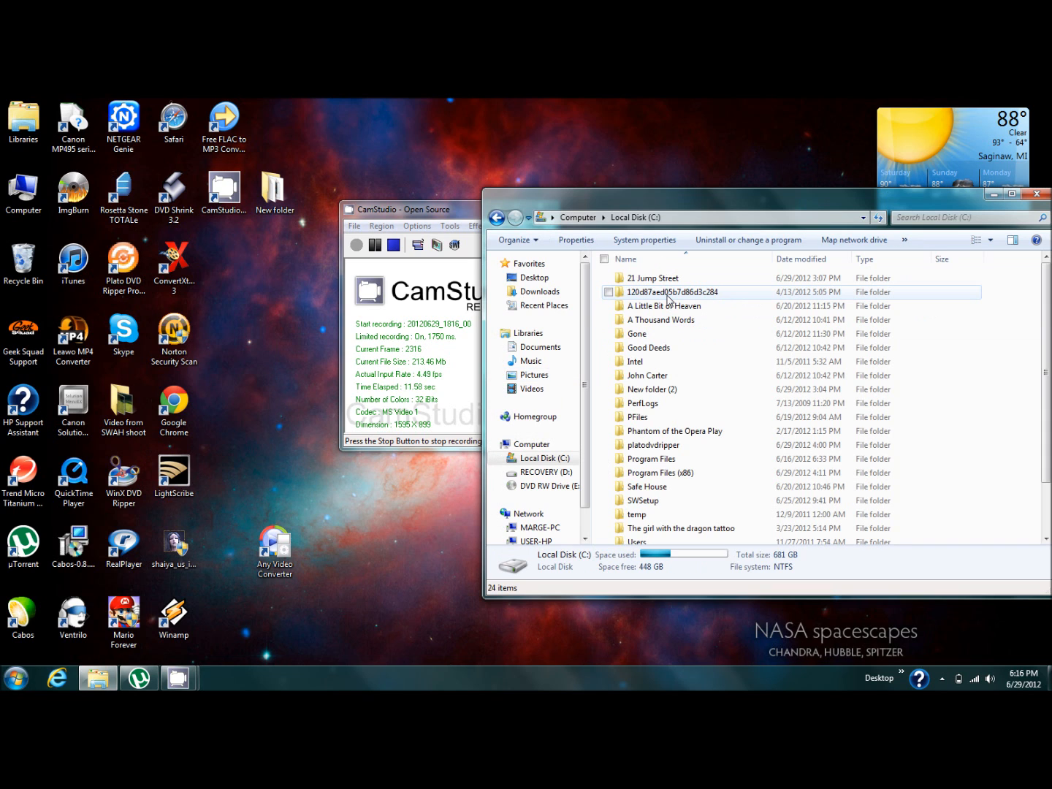
double_click(665, 305)
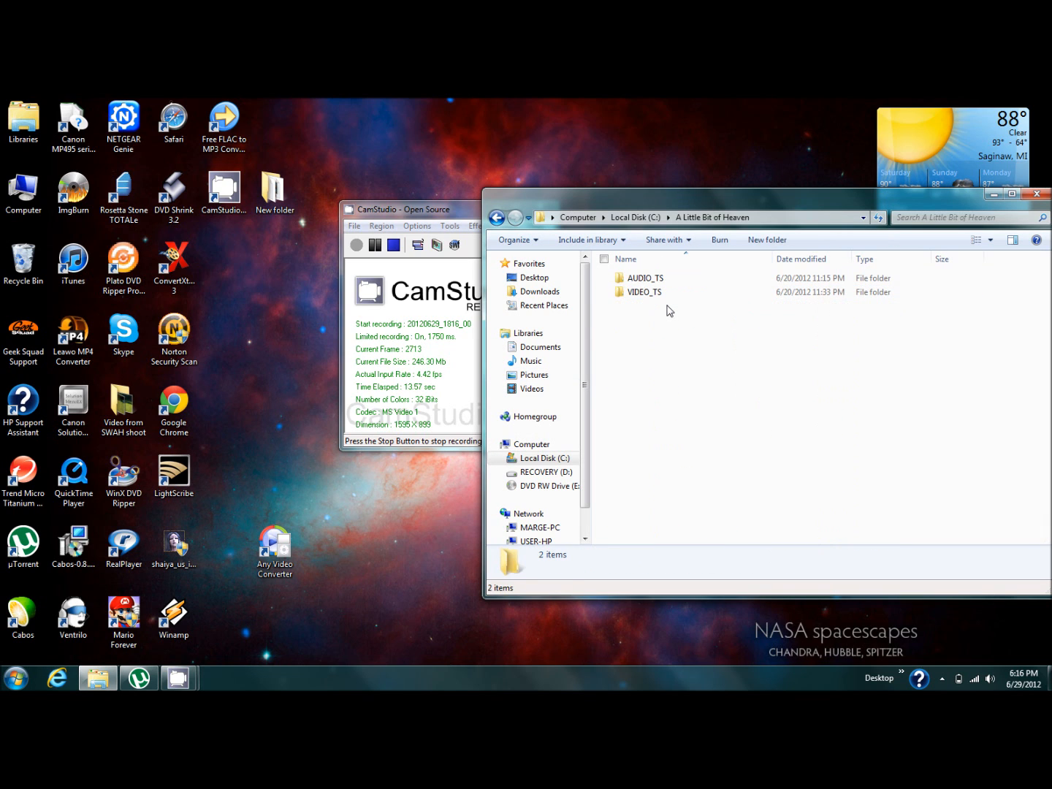
left_click(646, 292)
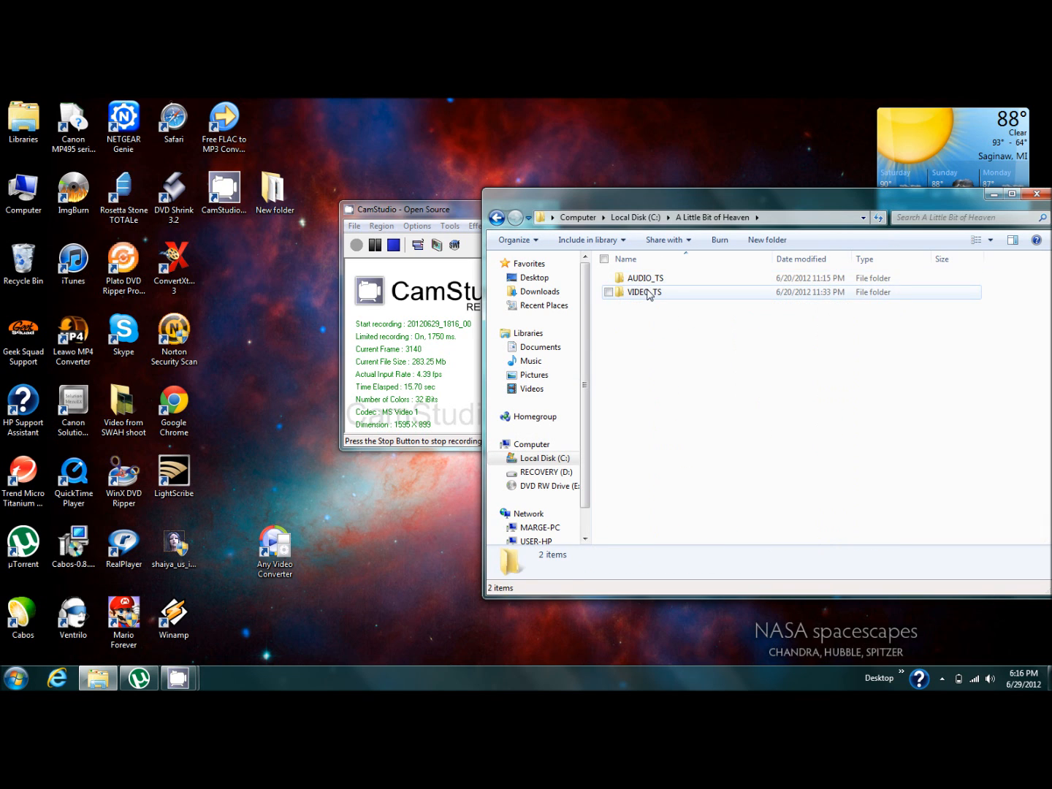
left_click(1038, 193)
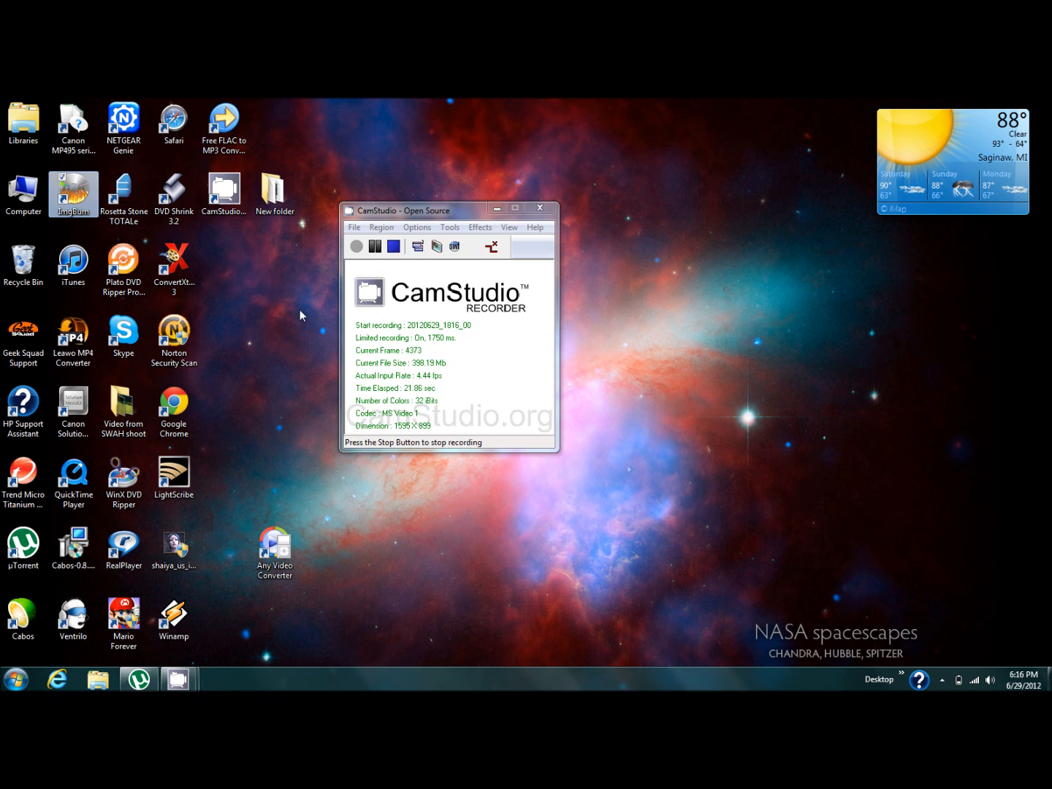
Launch ImgBurn and choose the write files/folders to disc mode
double_click(73, 193)
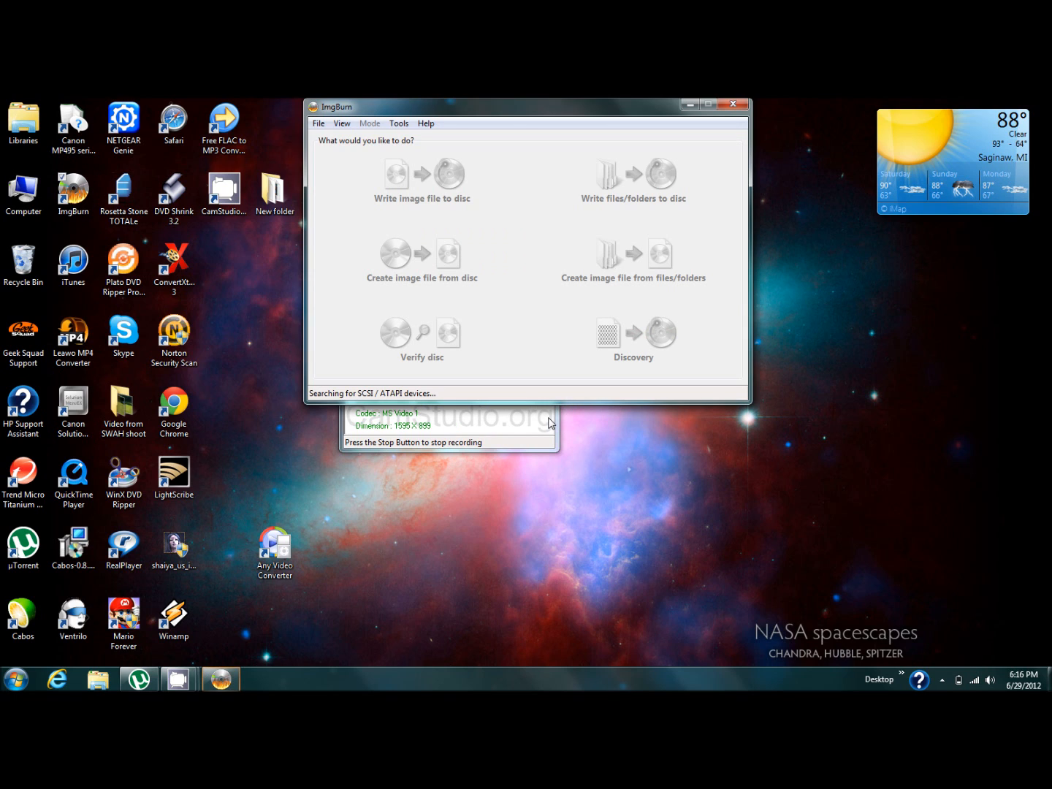
mouse_move(585, 291)
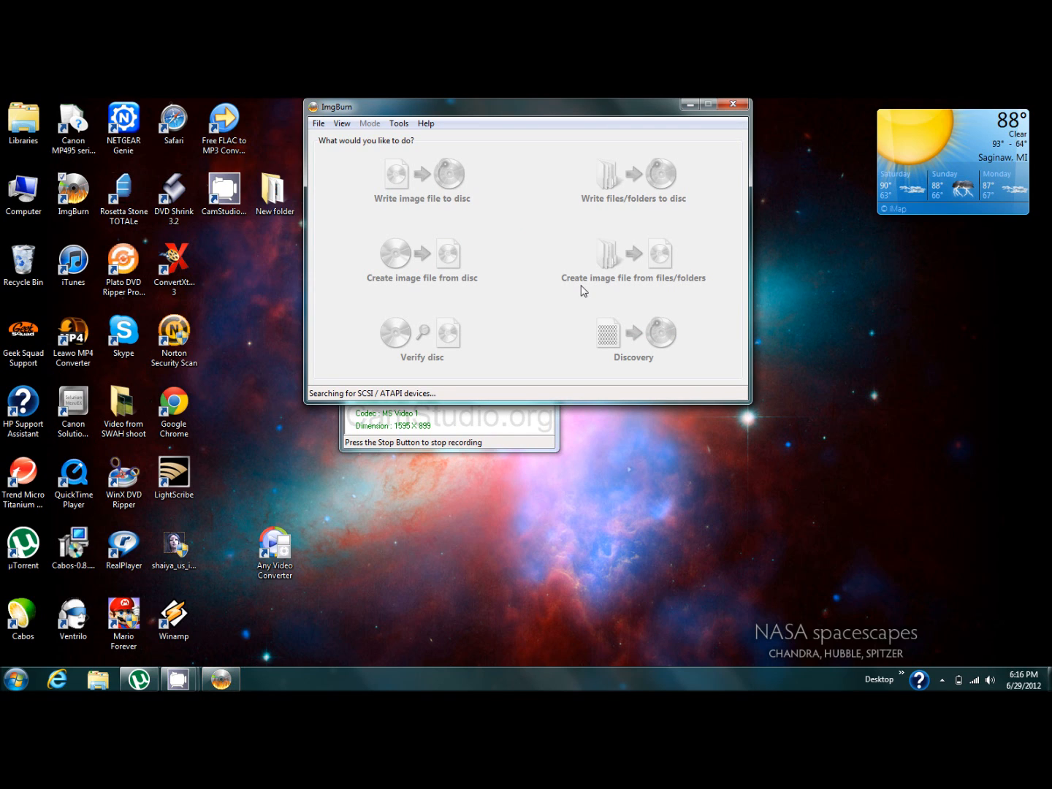
mouse_move(616, 213)
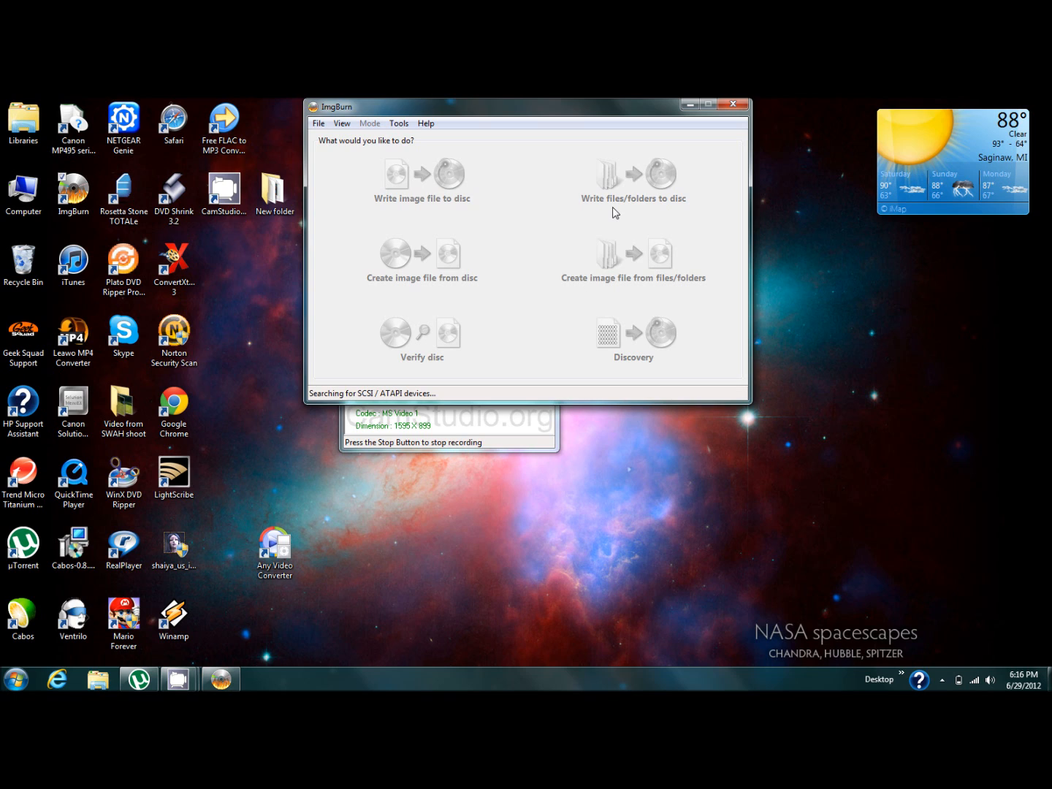
mouse_move(599, 178)
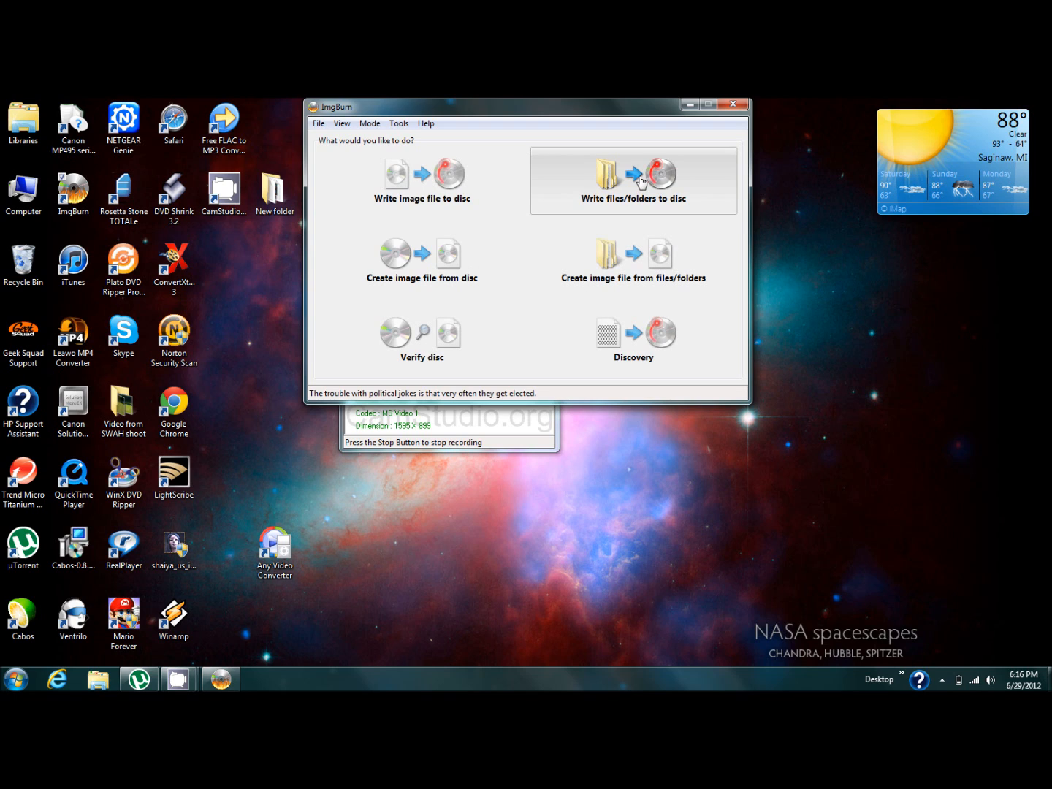
left_click(632, 181)
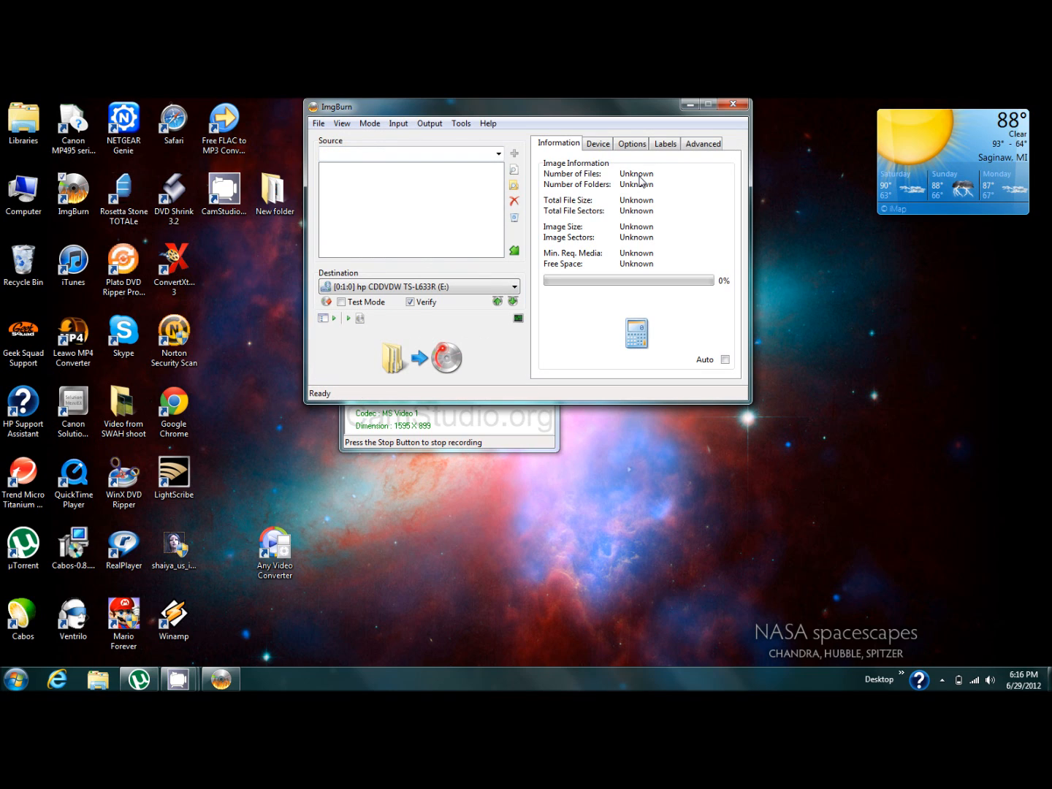
mouse_move(514, 185)
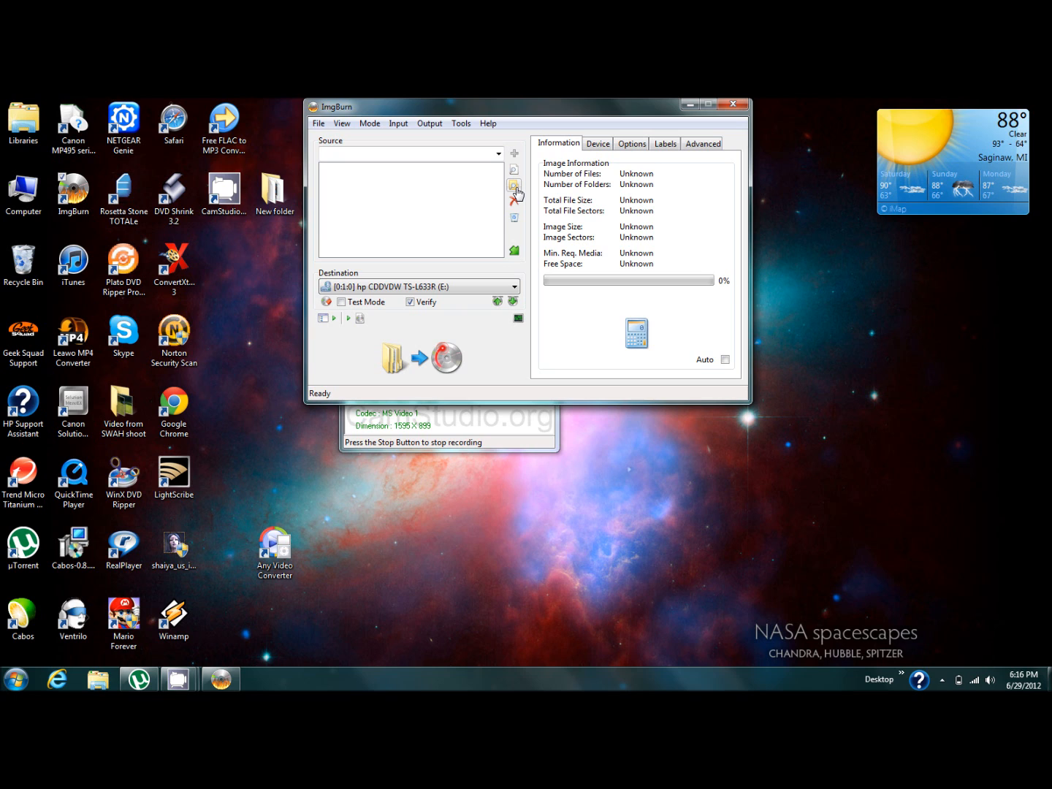
Add the John Carter folder from Local Disk C to the source list
left_click(514, 184)
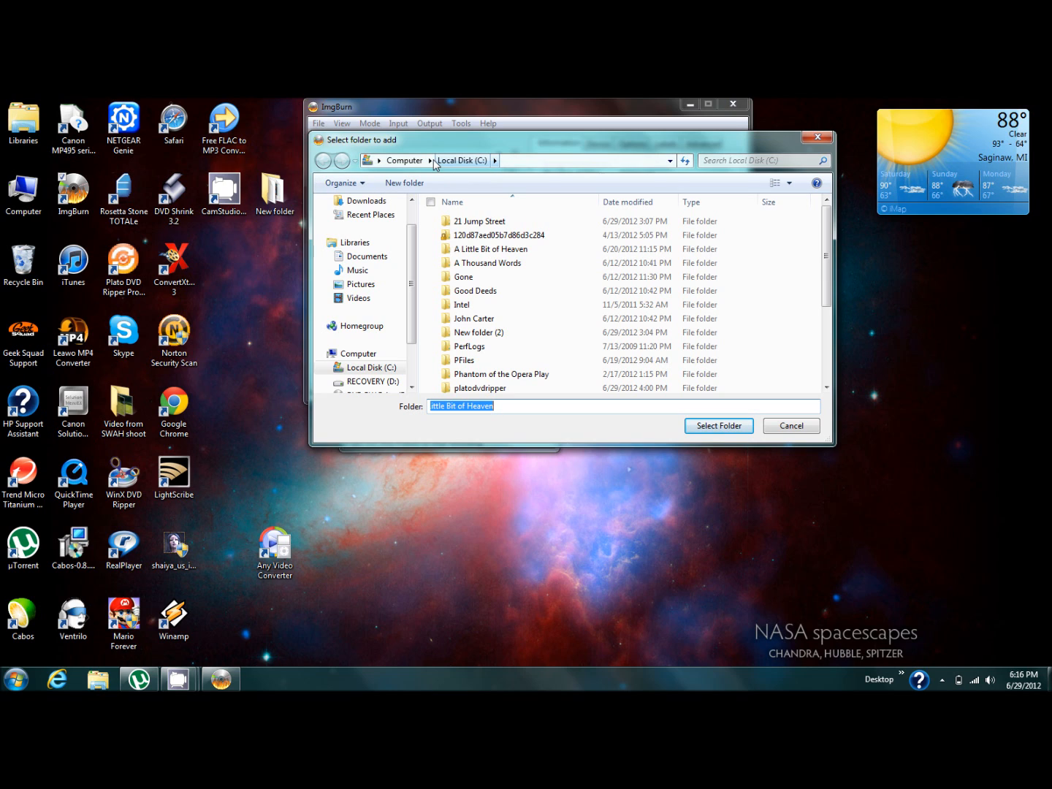
left_click(488, 263)
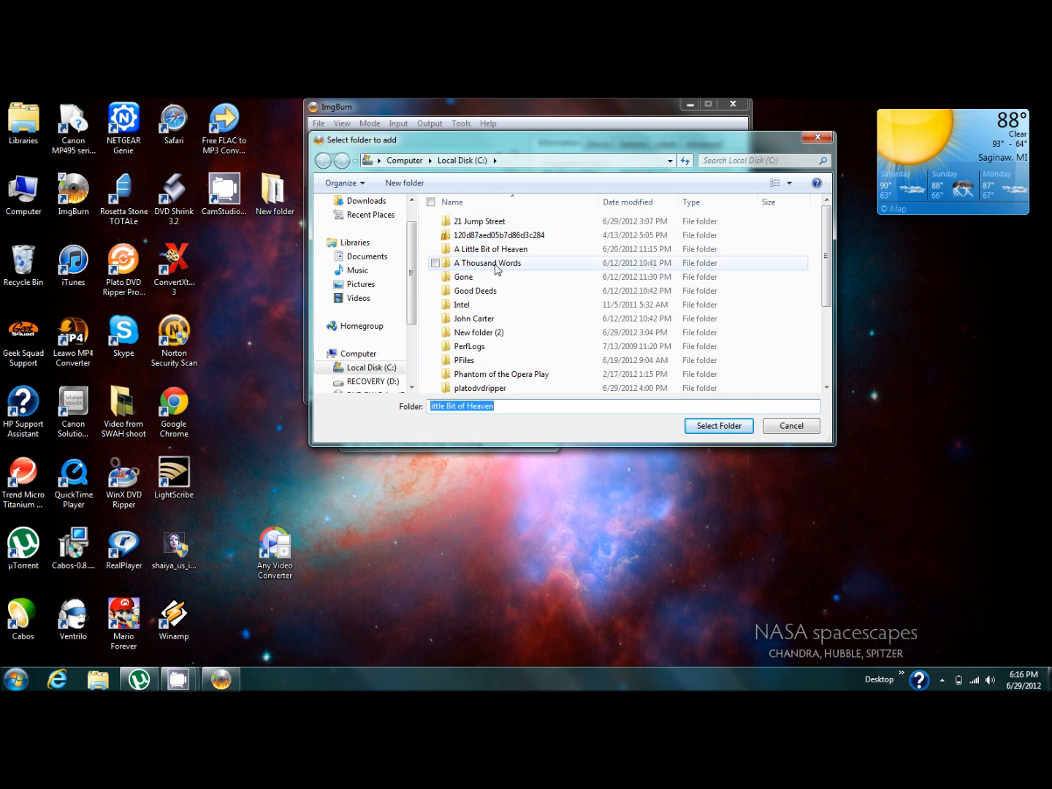
mouse_move(496, 263)
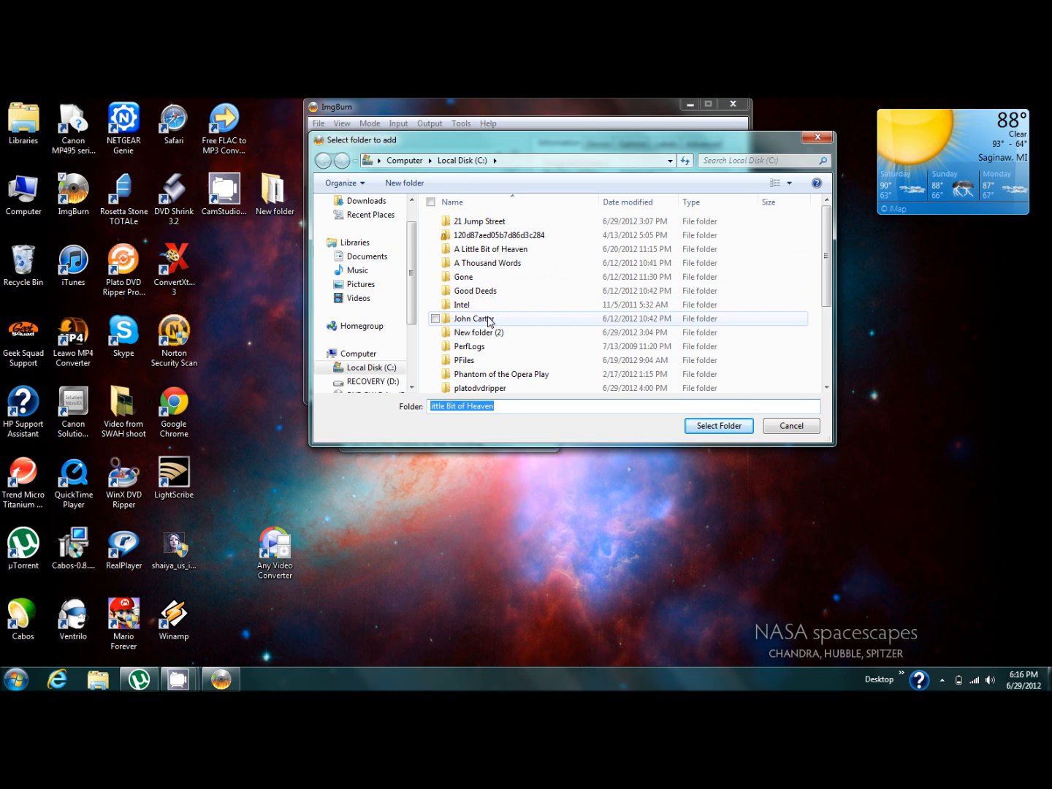
left_click(473, 319)
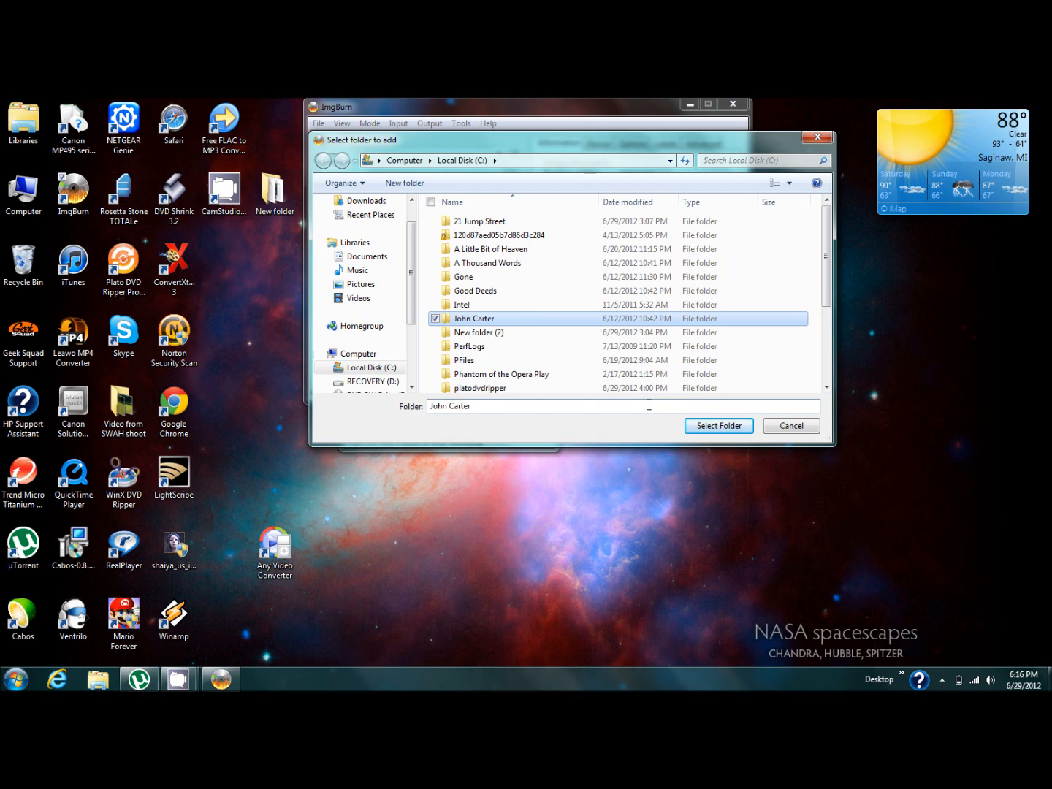
mouse_move(719, 426)
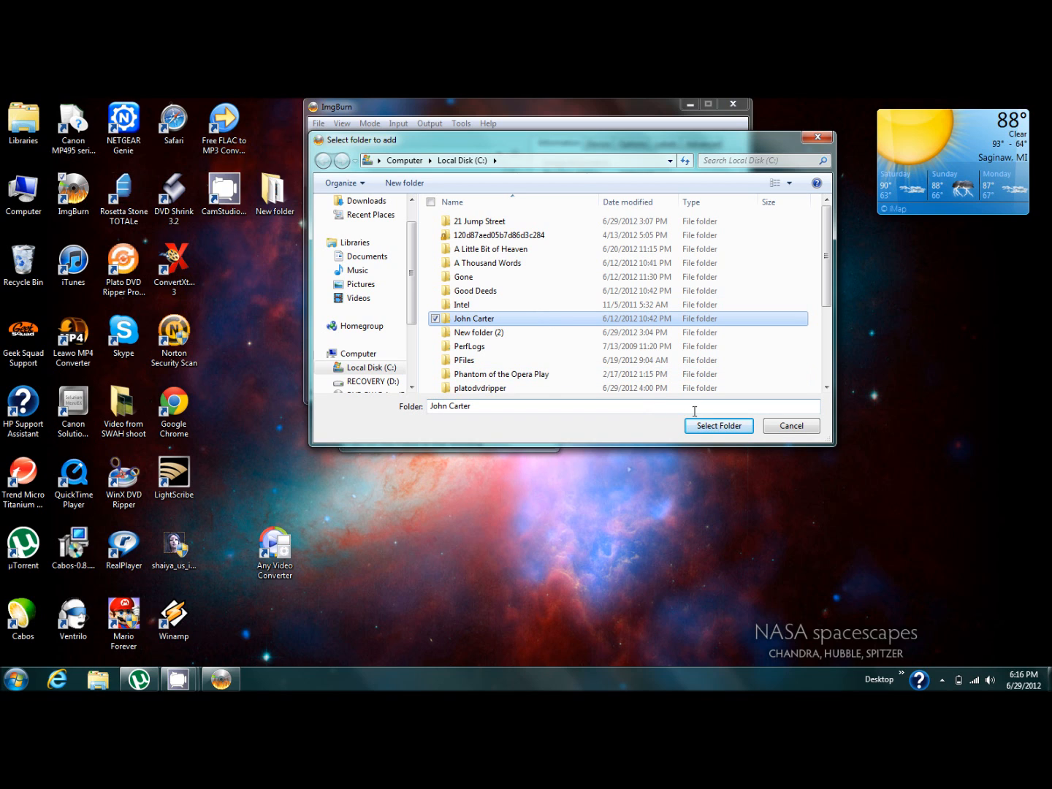
left_click(719, 426)
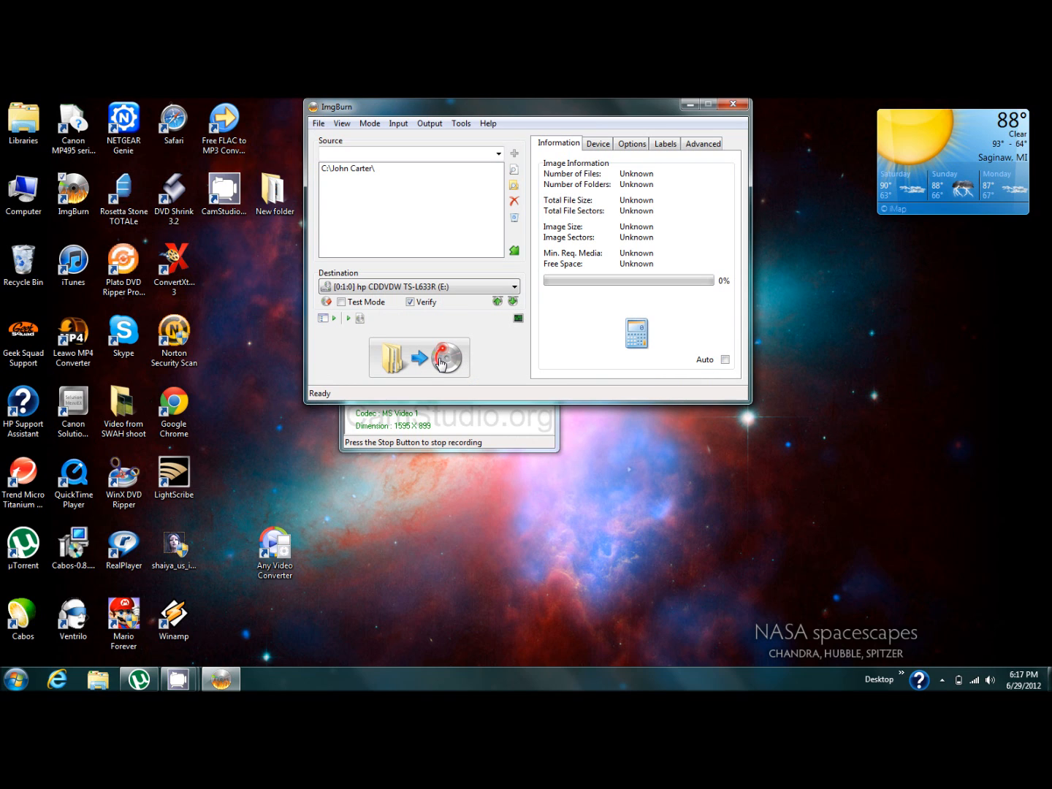
Start the build and accept the generated volume label John Carter
left_click(442, 356)
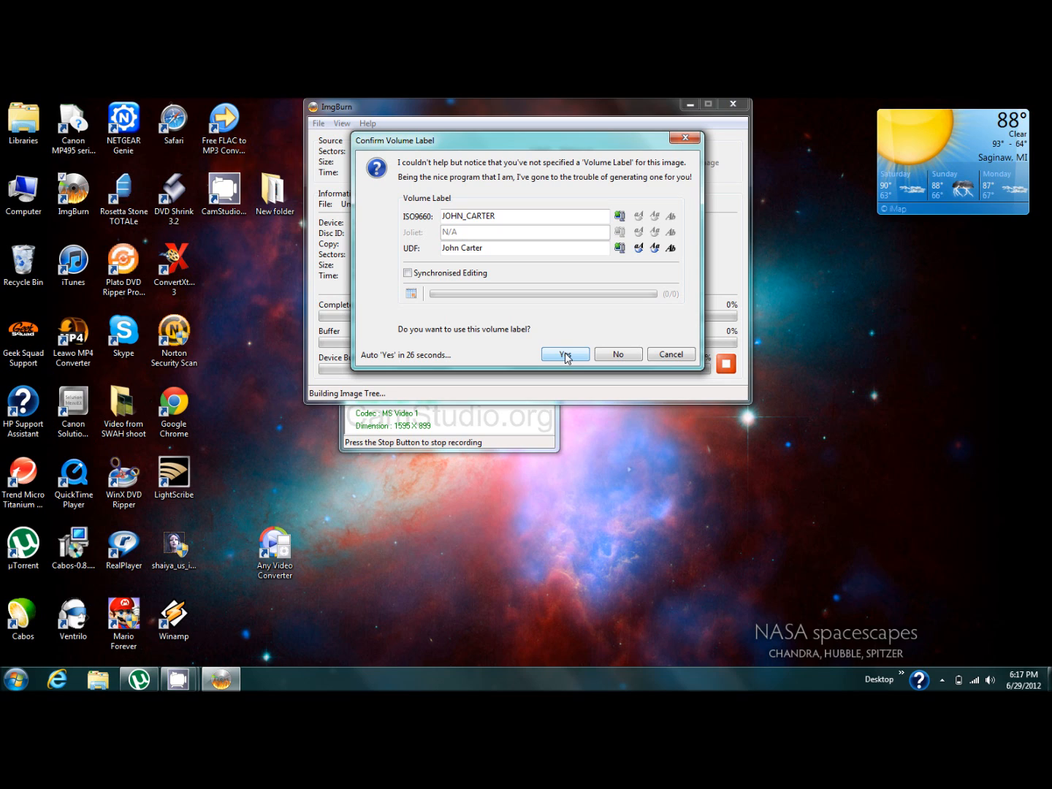
left_click(564, 354)
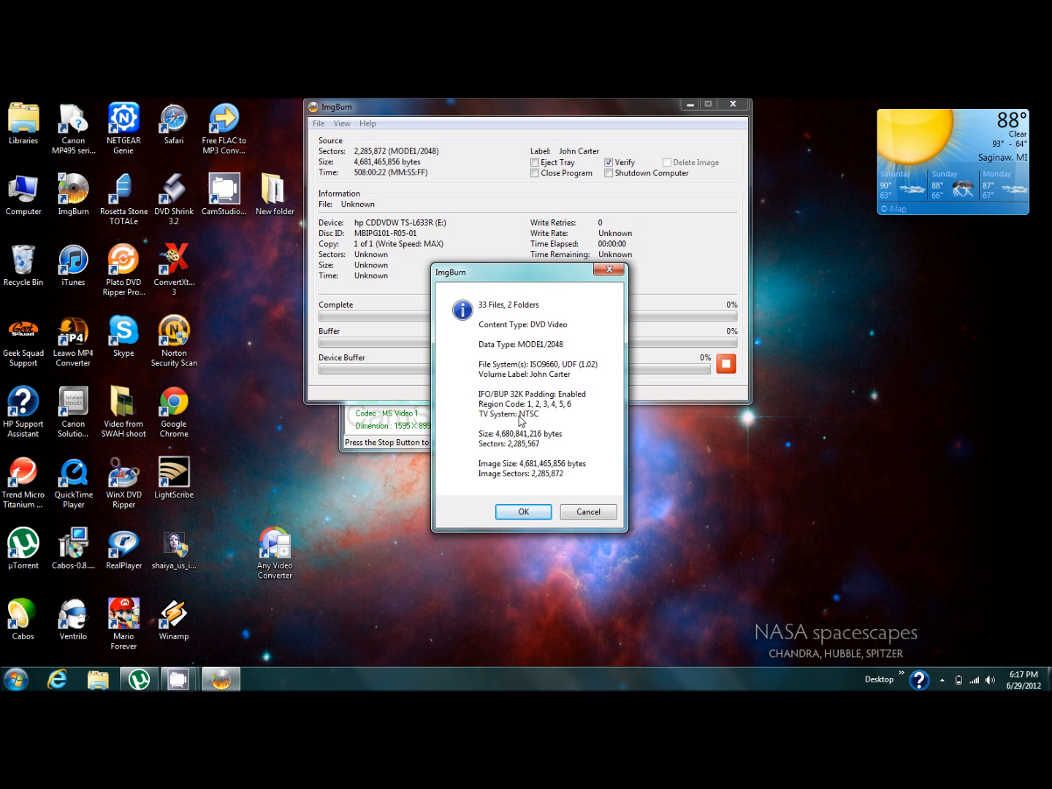
mouse_move(520, 421)
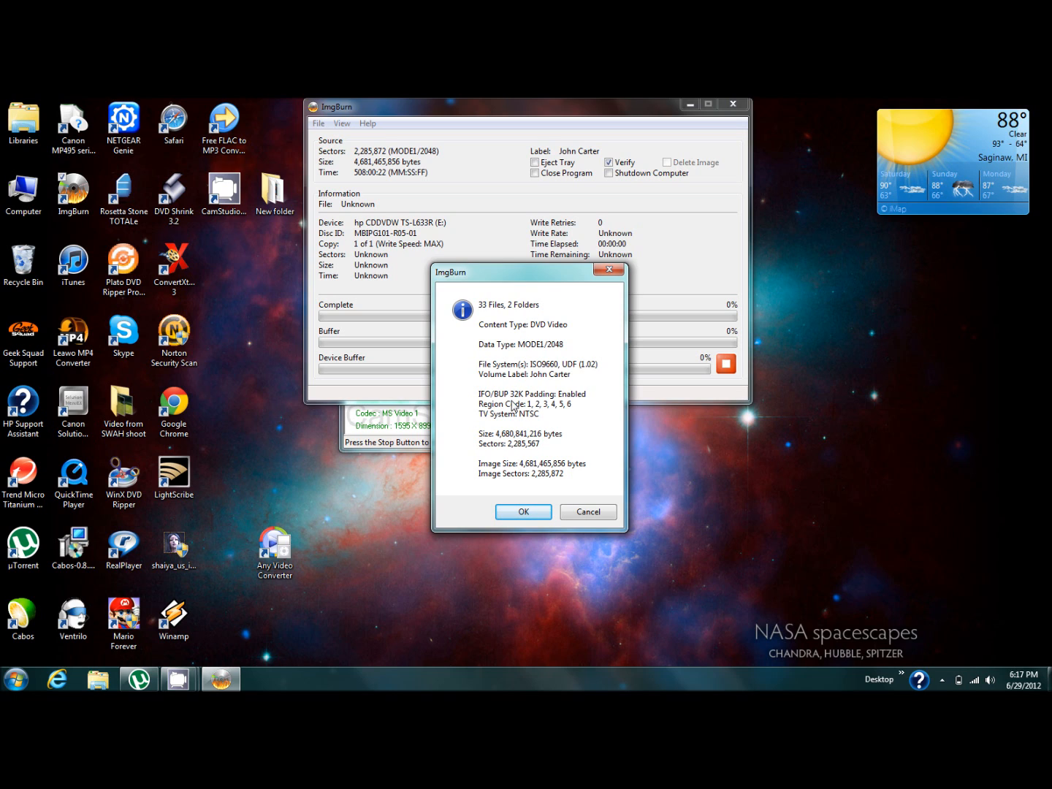
mouse_move(504, 319)
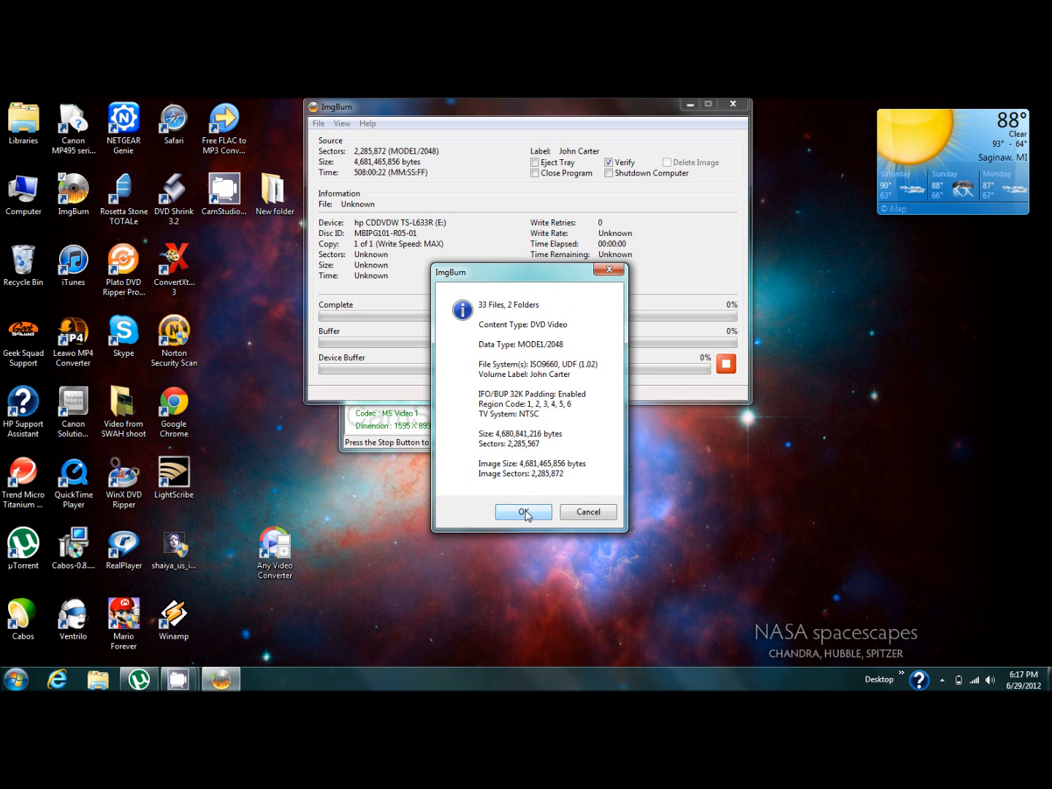
Confirm the 33-file DVD Video layout summary so the burn begins
left_click(524, 512)
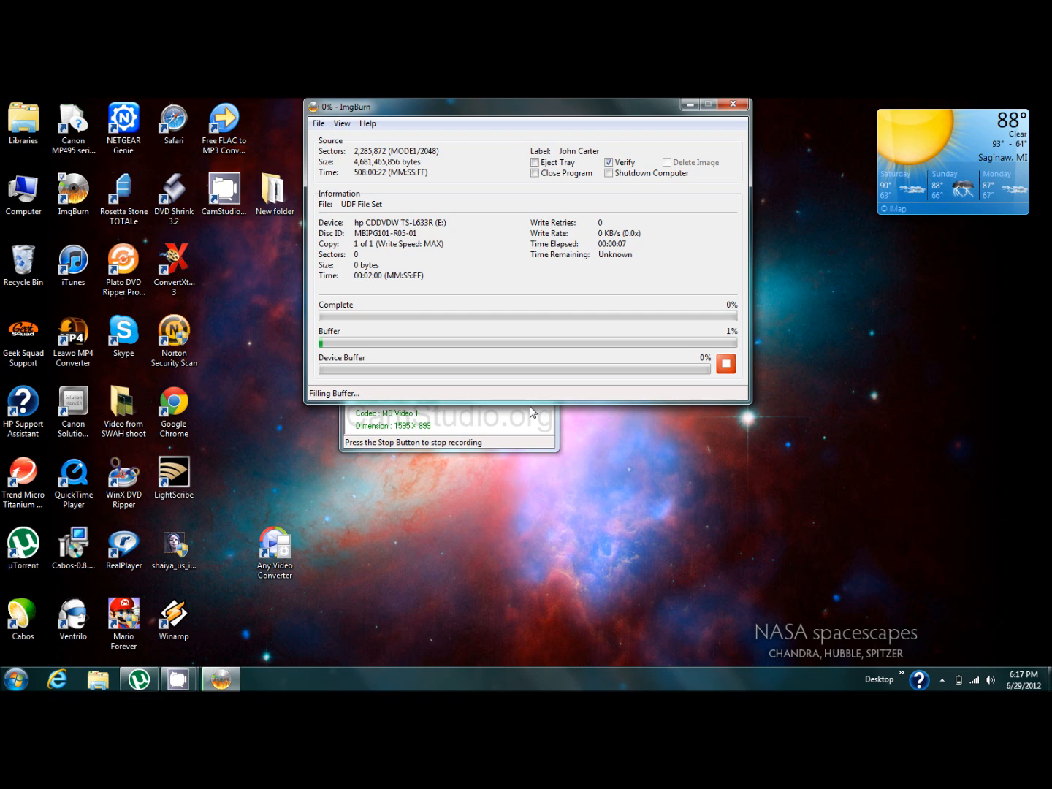
mouse_move(527, 447)
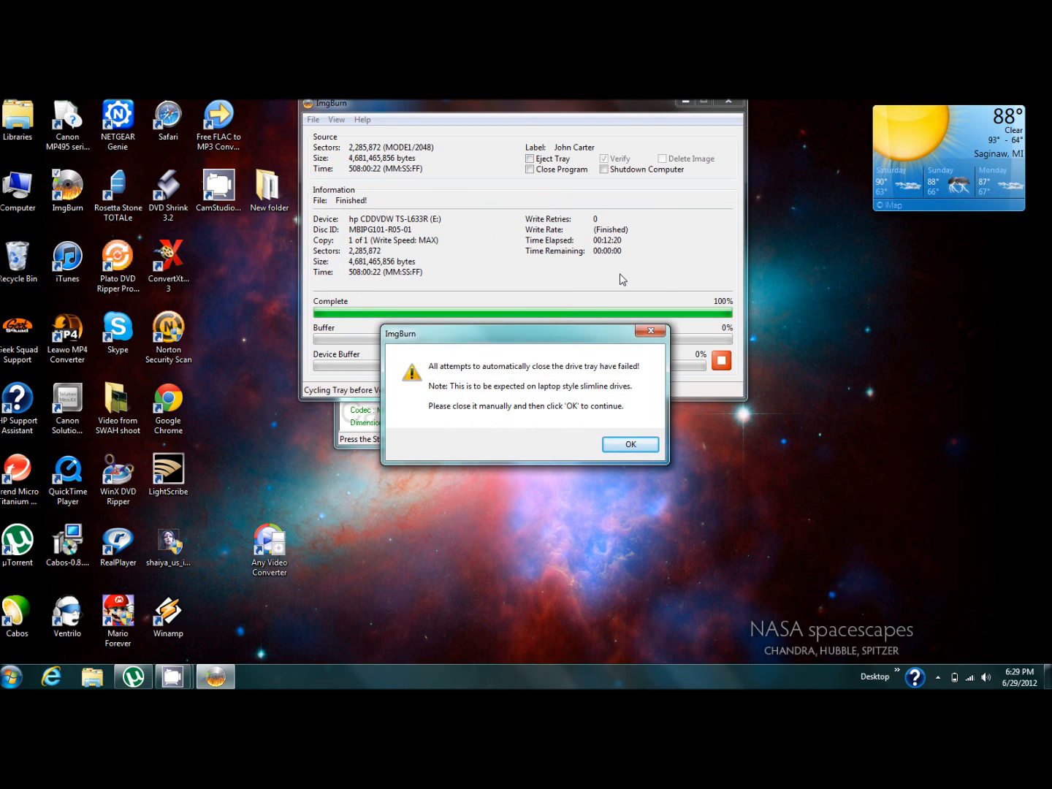
mouse_move(577, 389)
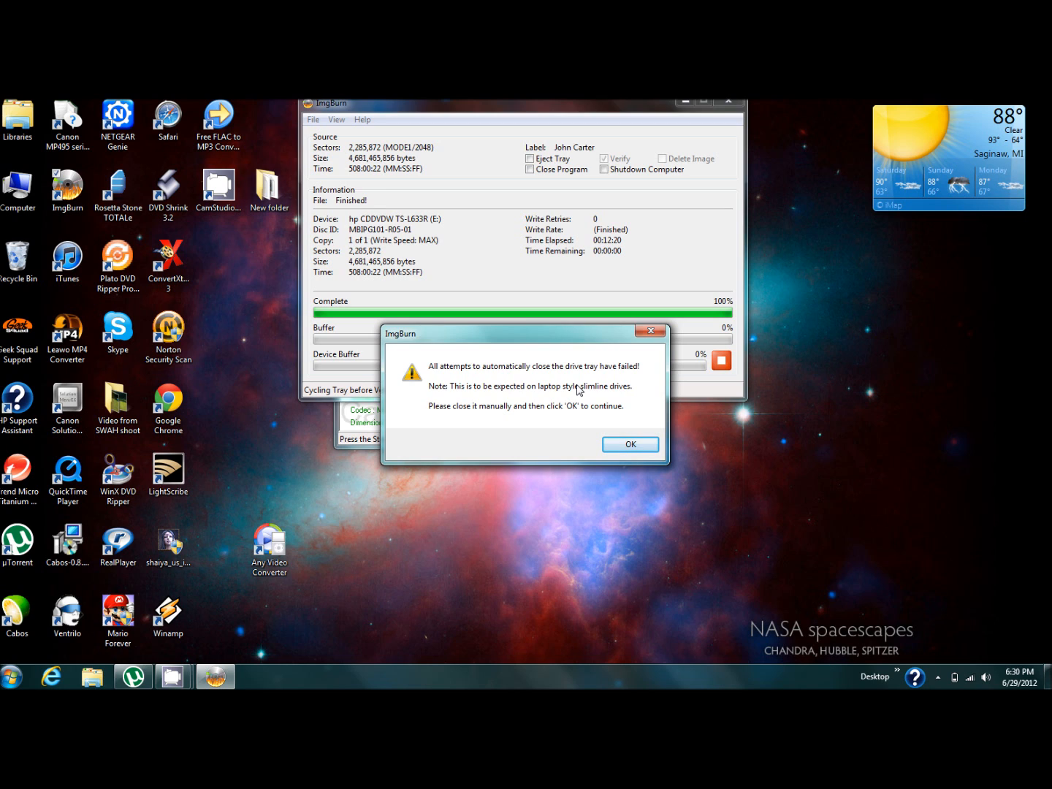
Dismiss the drive tray warning after the write finishes at 100%
left_click(629, 445)
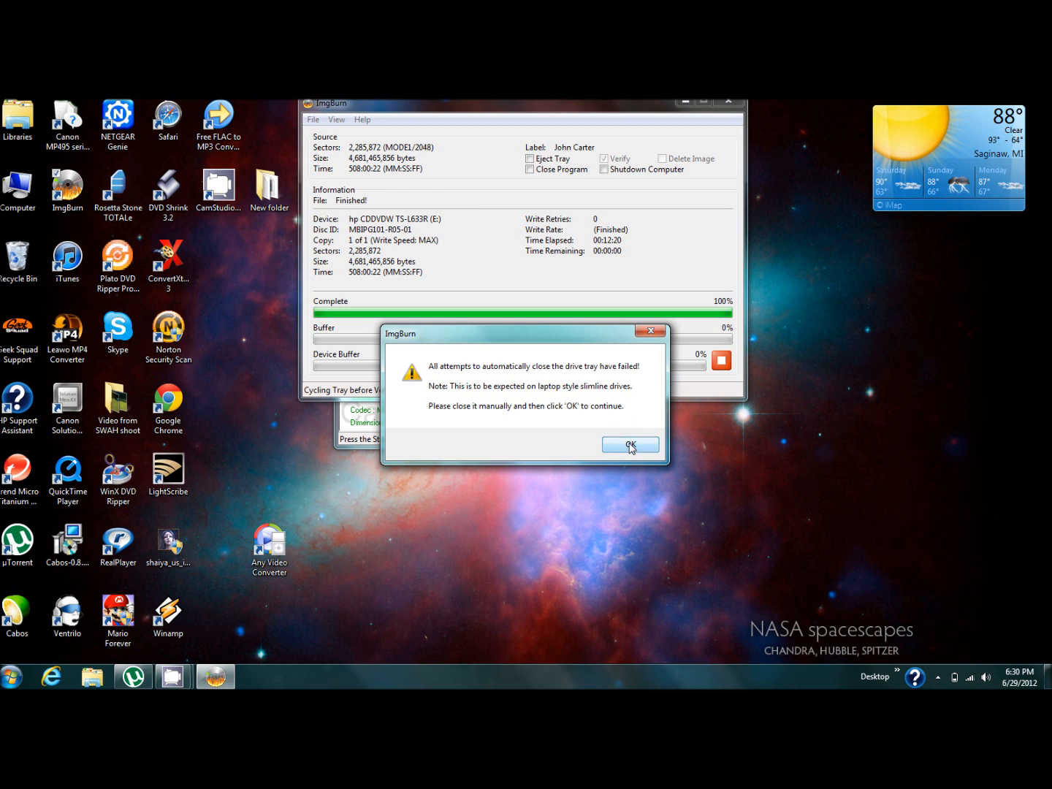
left_click(630, 444)
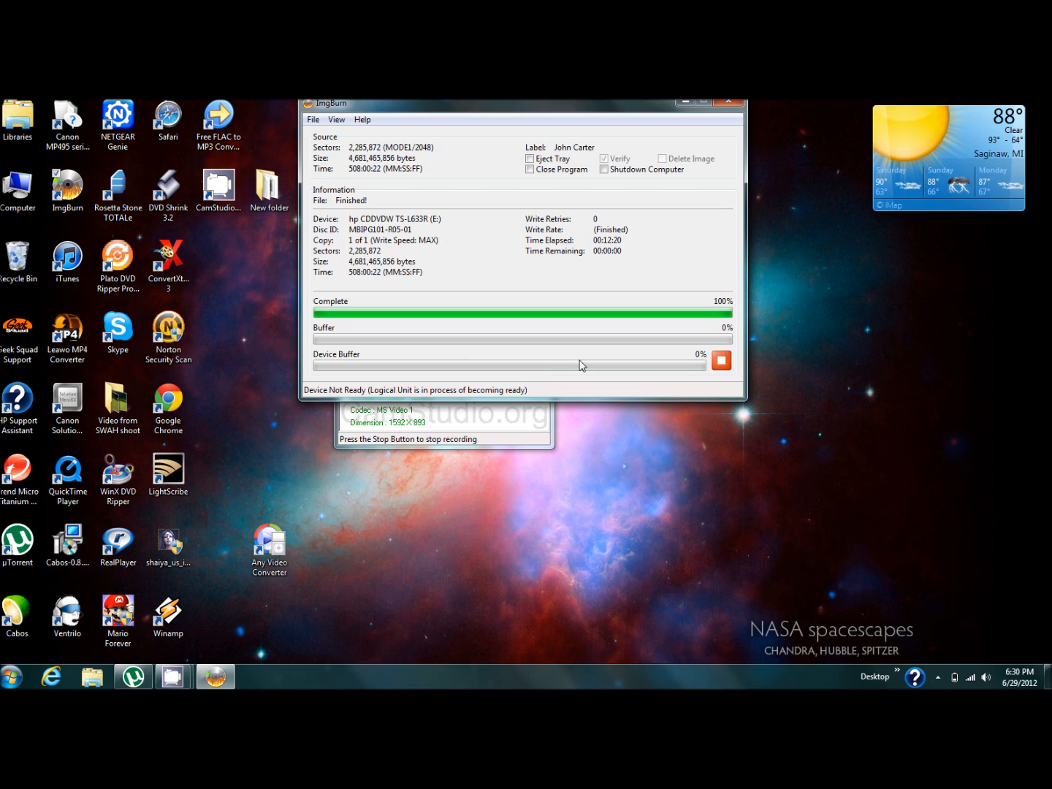
mouse_move(564, 348)
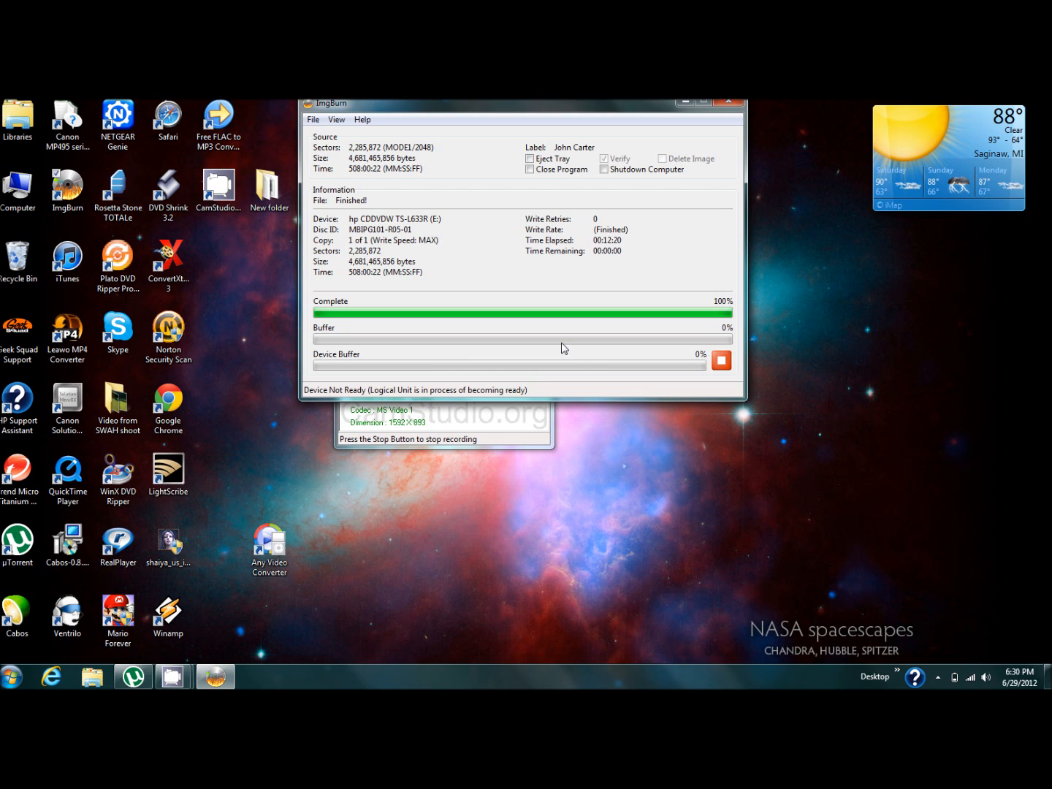